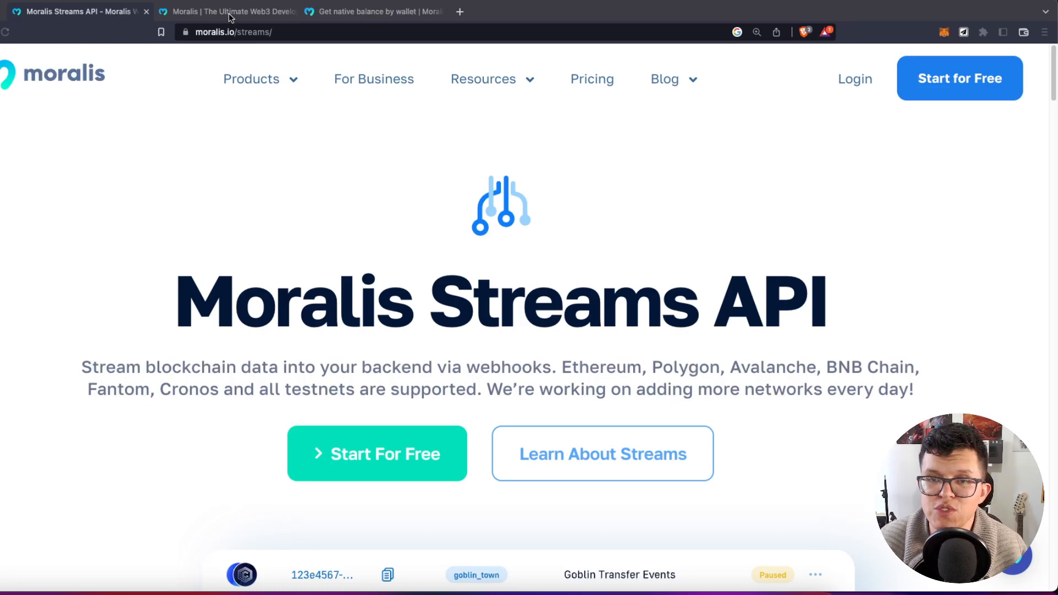
- Bring up the paused stream's edit page and highlight the streamed USDT erc20Transfers payload
left_click(226, 11)
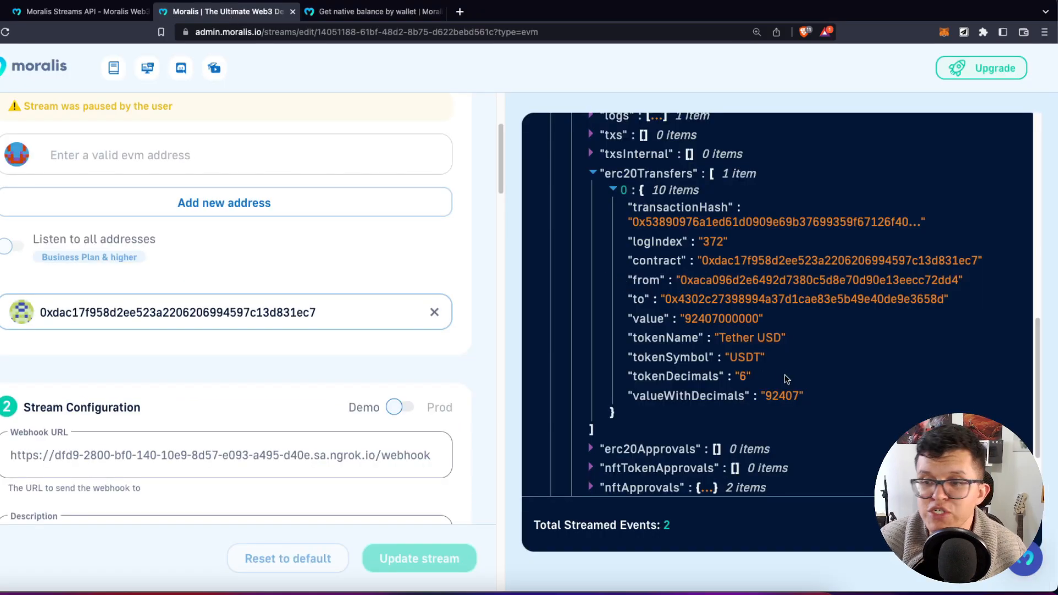
left_click_drag(627, 221, 804, 396)
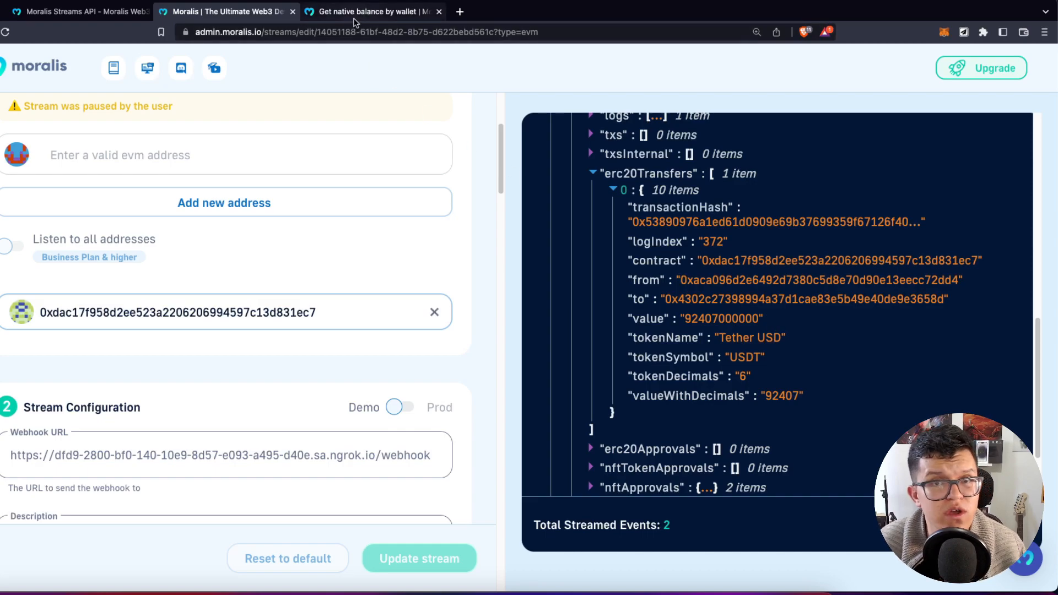
left_click(368, 11)
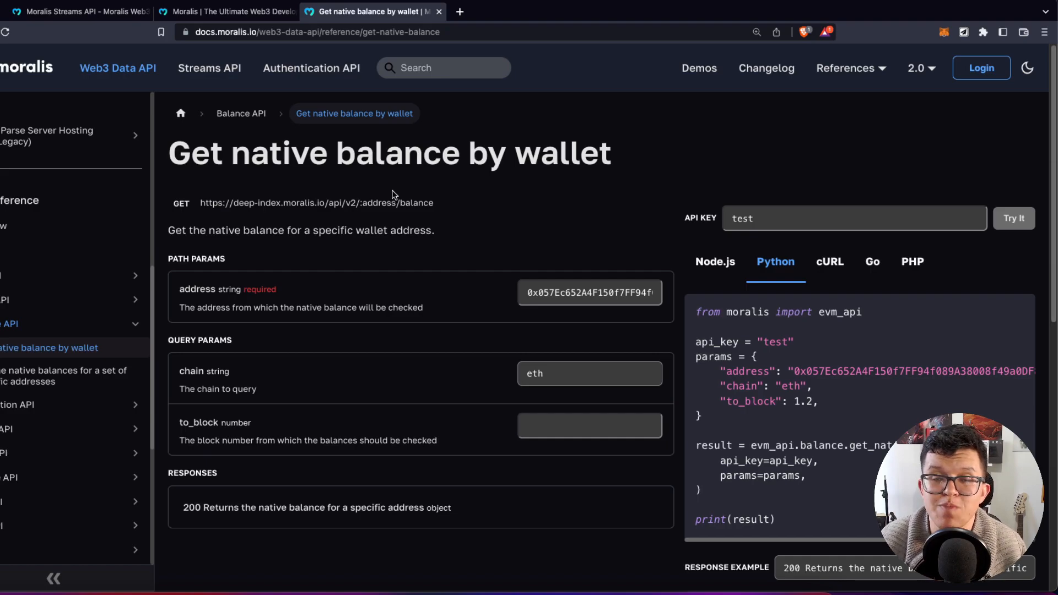
mouse_move(464, 170)
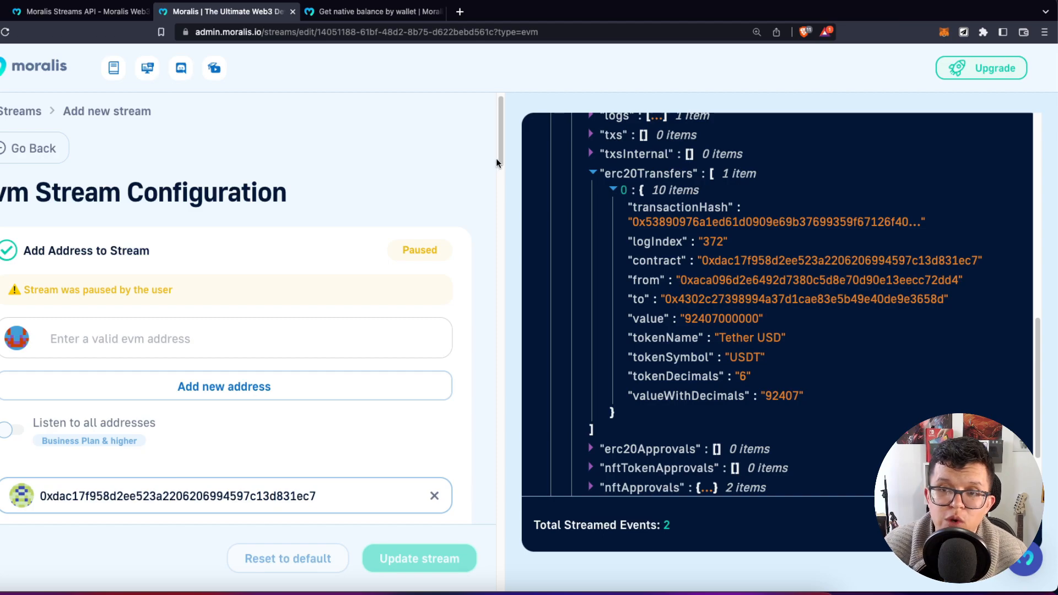
- Scroll the stream form down to section 5 Advanced Options showing the contract ABI editor
scroll("down", 3)
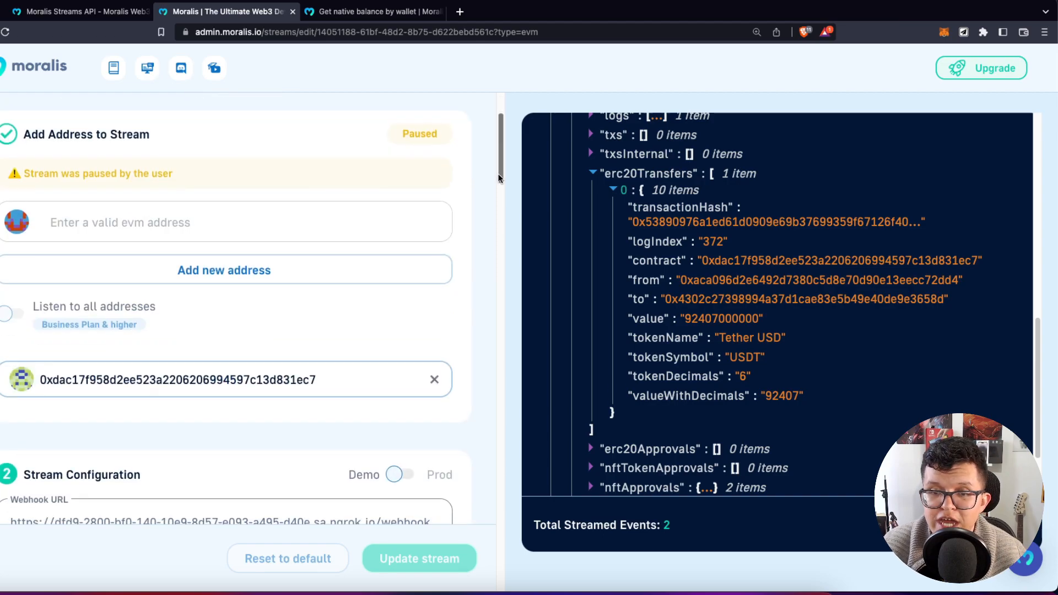
scroll("down", 3)
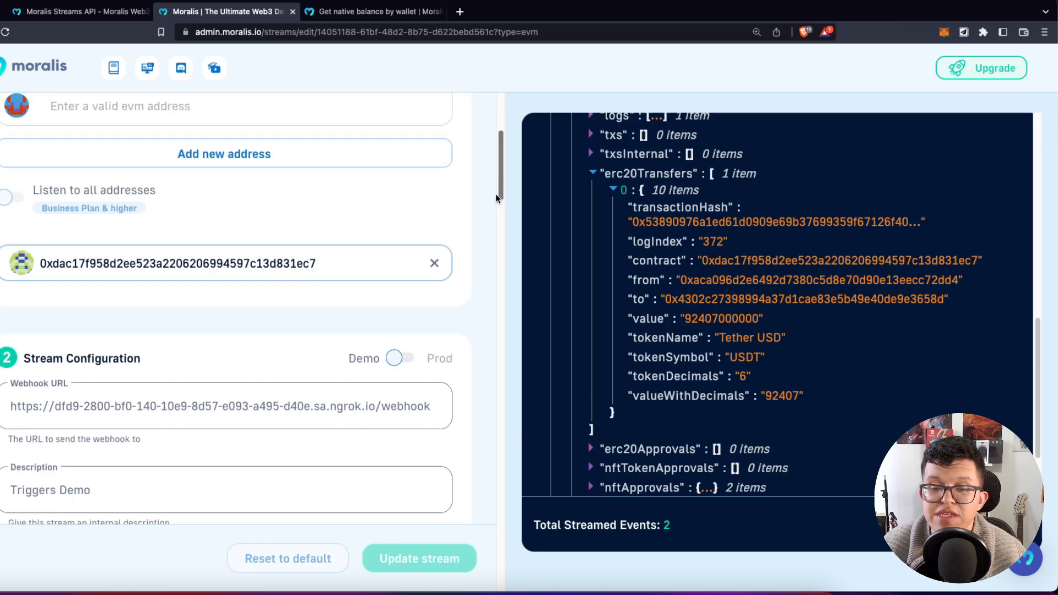
scroll("down", 3)
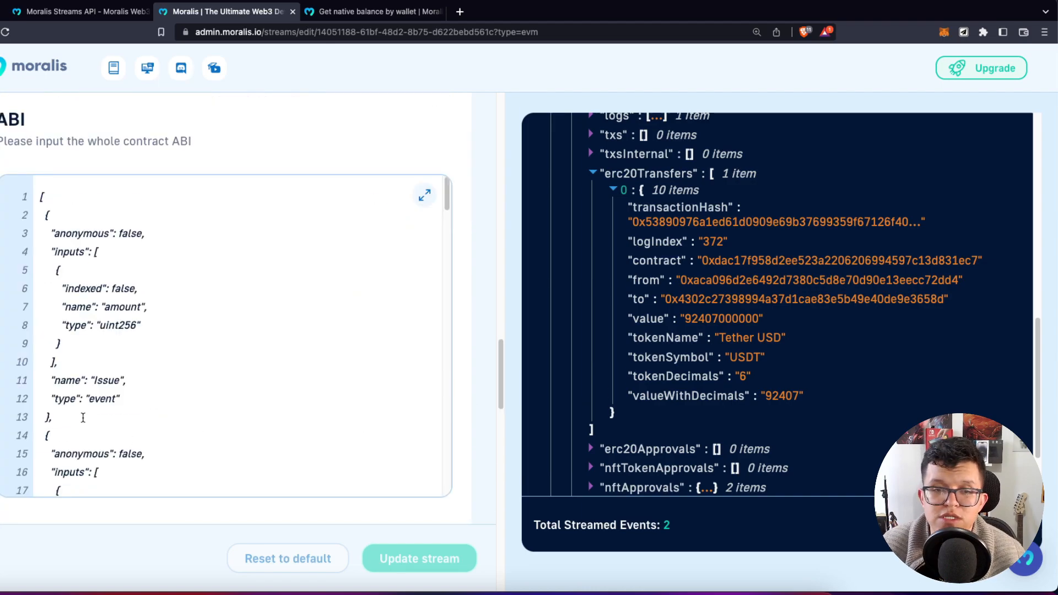
scroll("down", 3)
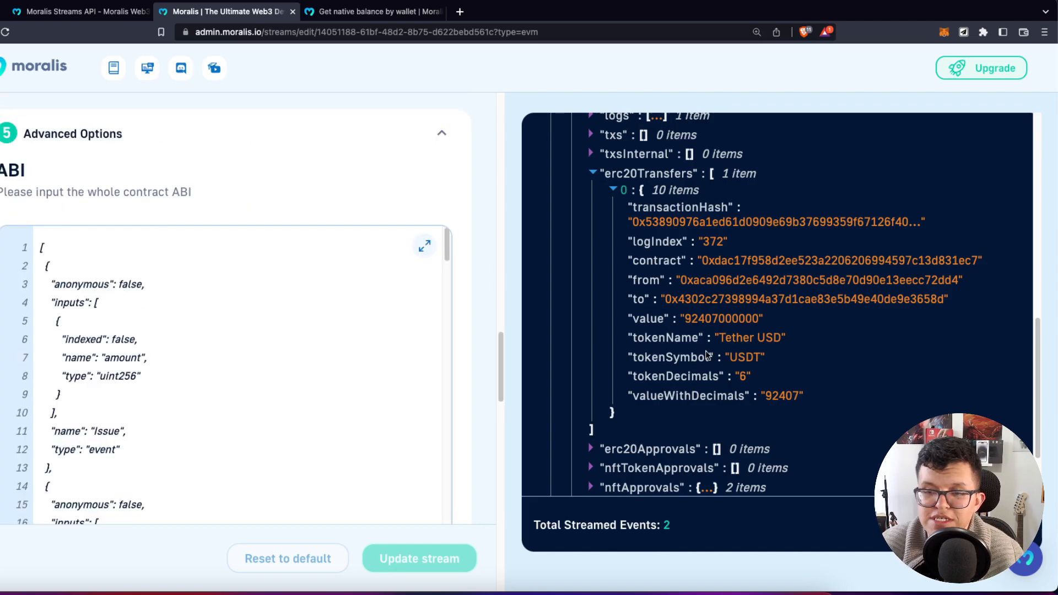
mouse_move(918, 296)
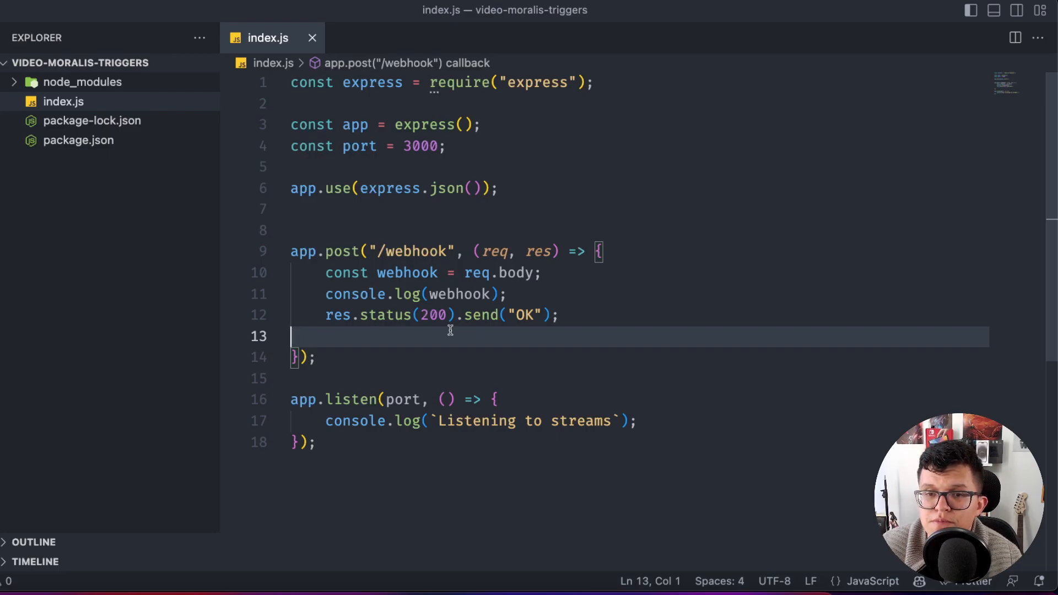
left_click(442, 102)
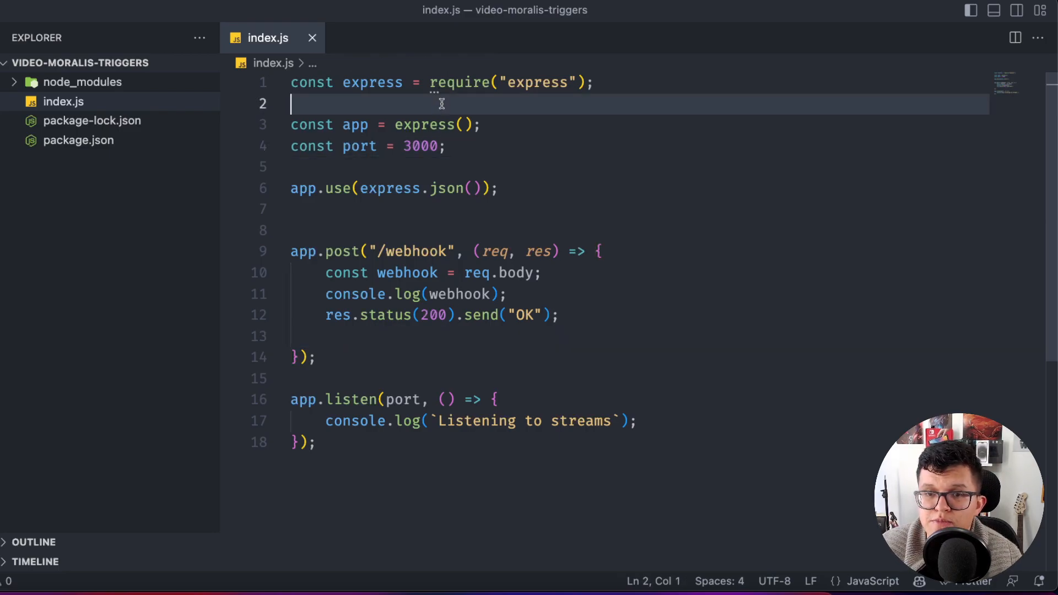
double_click(361, 145)
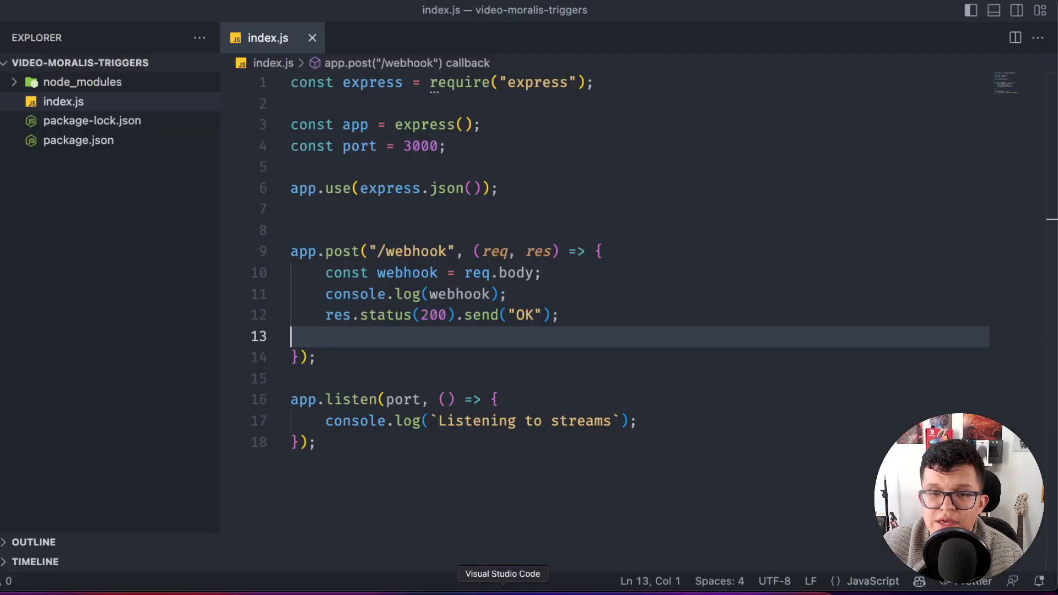
double_click(358, 145)
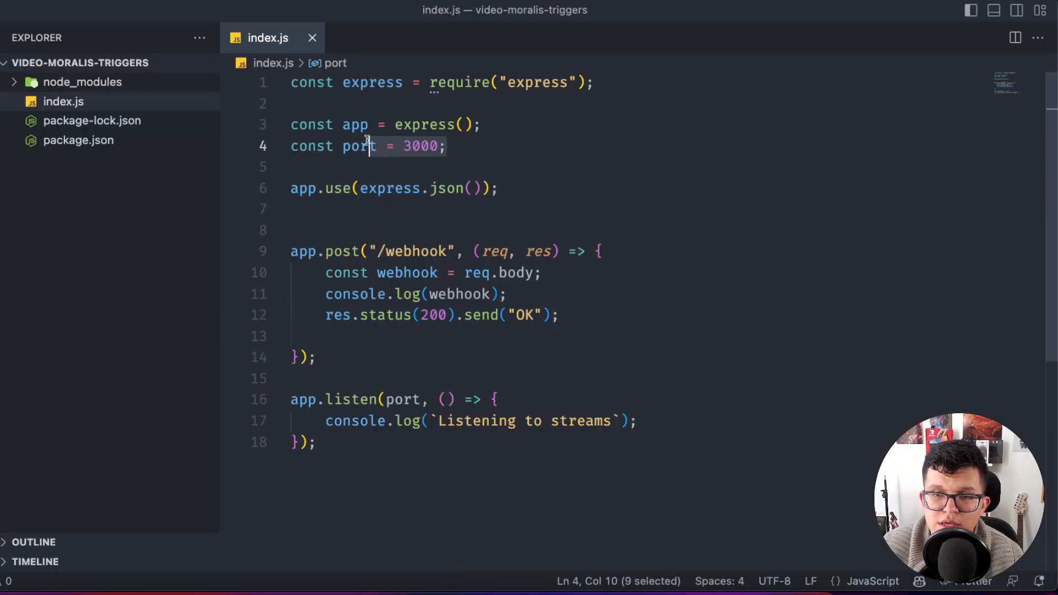
left_click(417, 208)
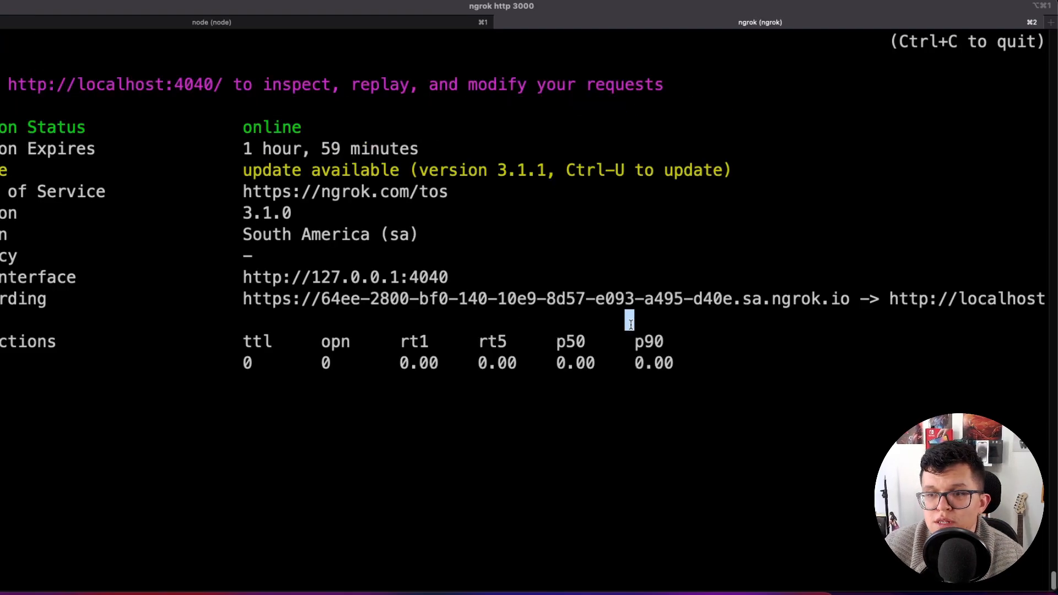
- Select the ngrok https Forwarding URL in the terminal to copy it
left_click_drag(362, 298, 850, 299)
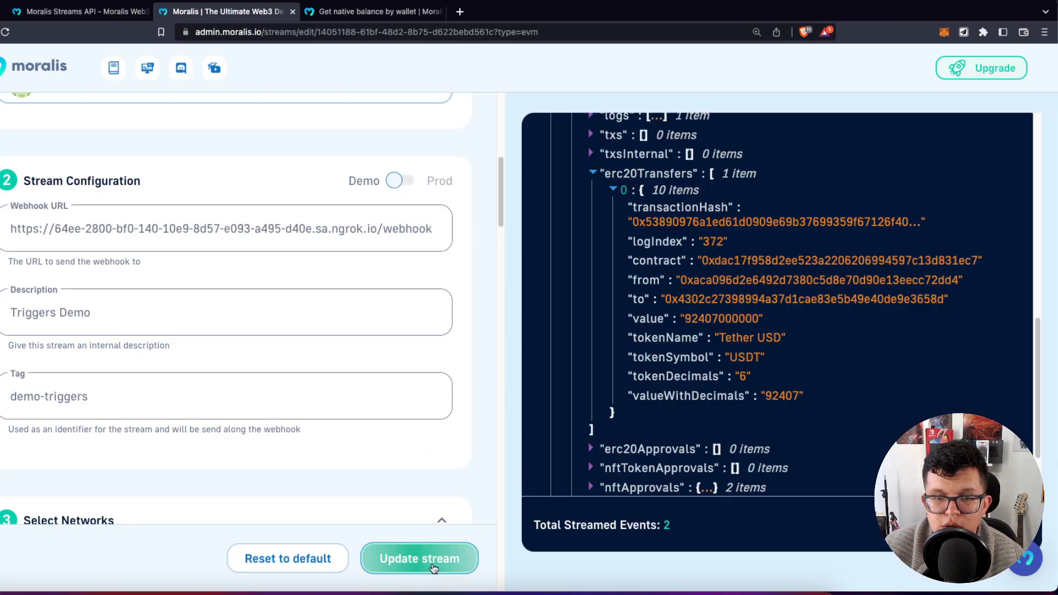
- Update the stream so its webhook URL is the ngrok address ending in /webhook
left_click(419, 559)
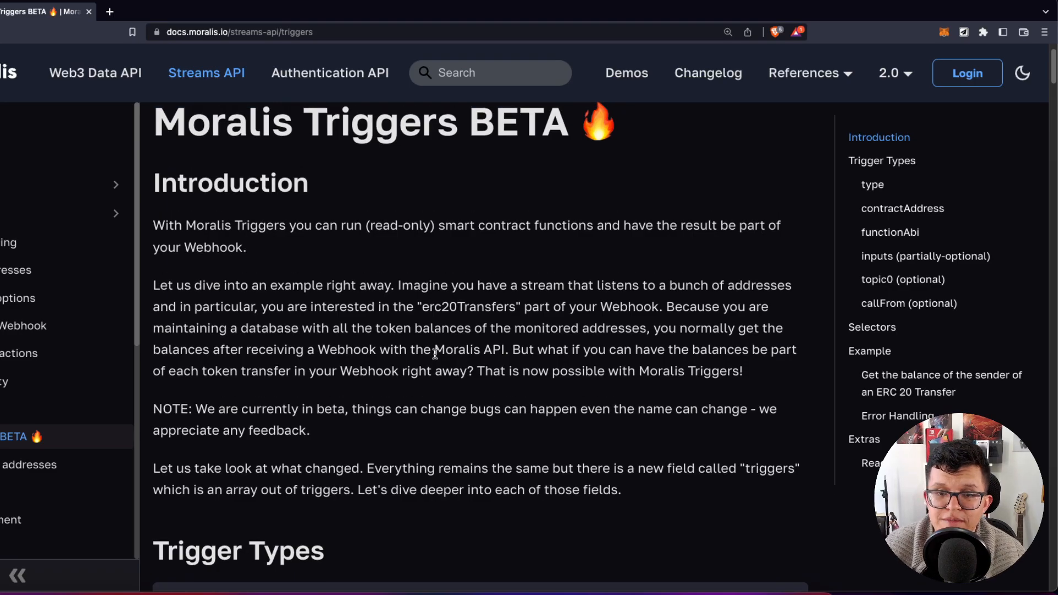
- Scroll through the Moralis Triggers BETA guide's Introduction
scroll("down", 3)
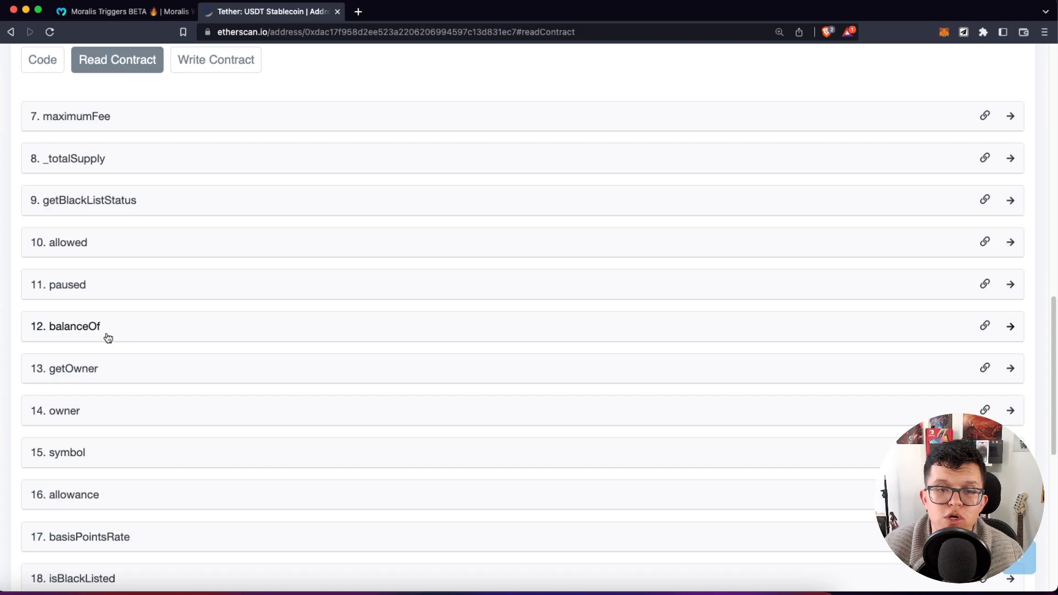
- Expand 12. balanceOf to see its address input and uint256 output, then return to the contract overview
left_click(74, 326)
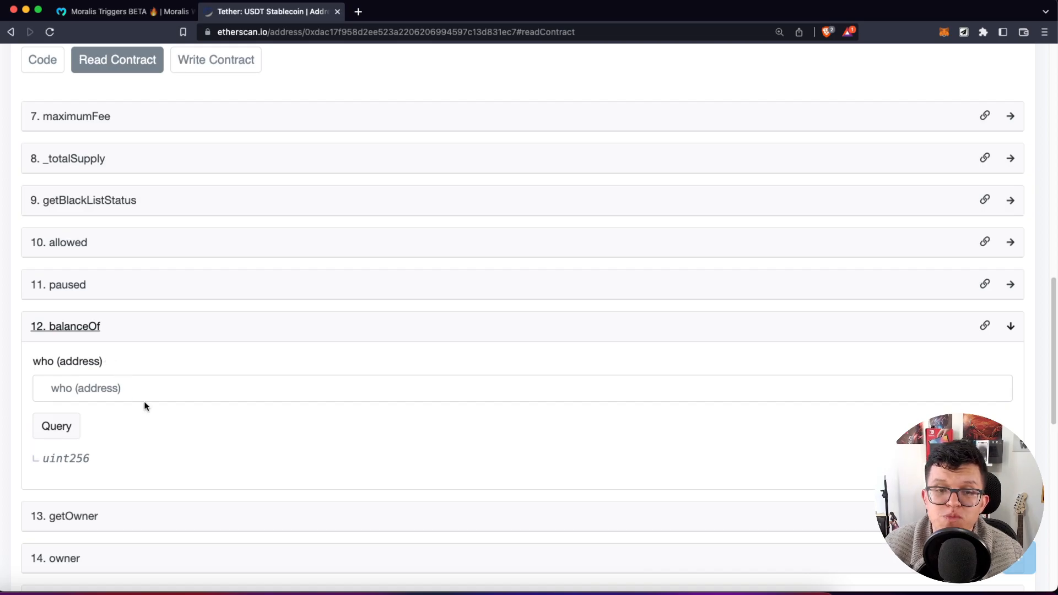
scroll("up", 3)
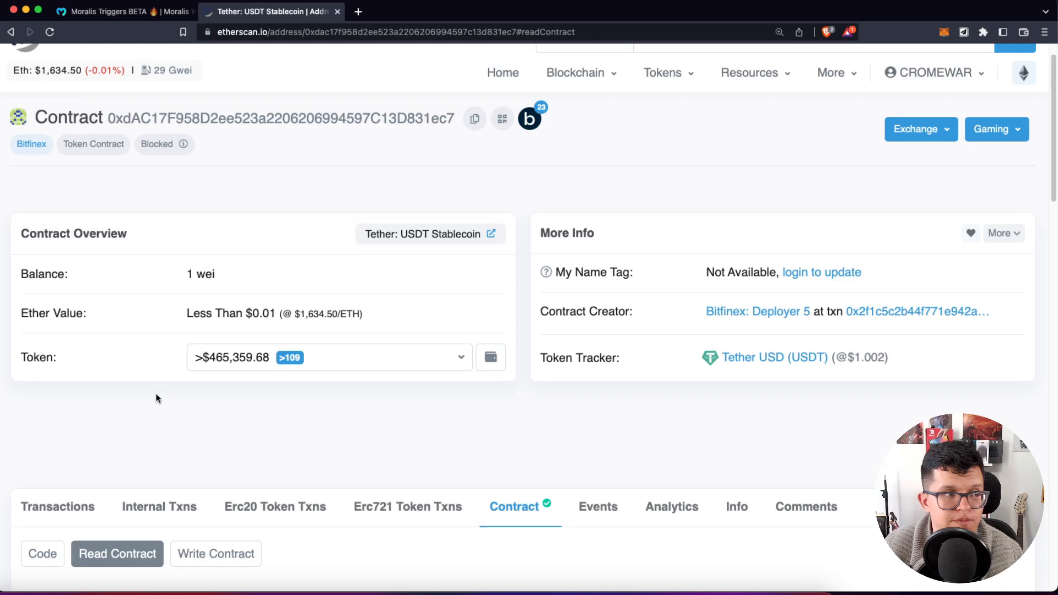
scroll("down", 3)
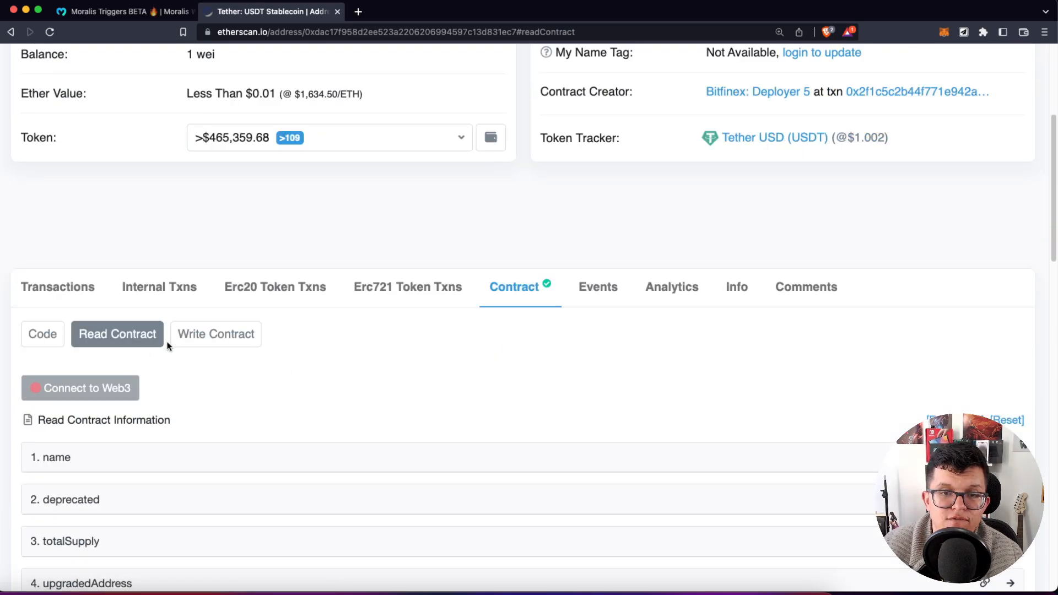
left_click(117, 334)
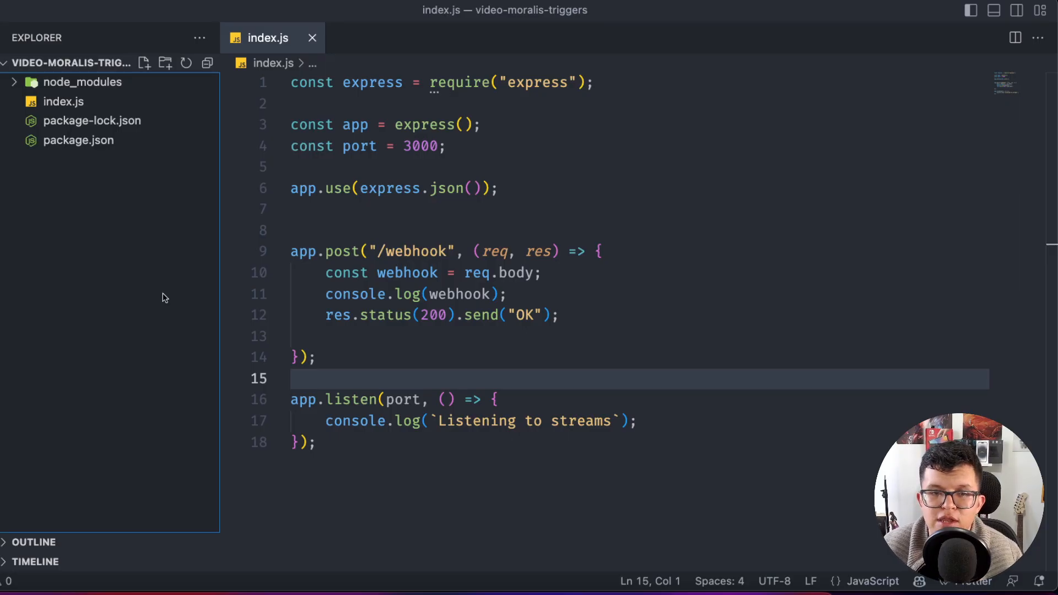
- Create update_stream.js with Moralis and dotenv requires, 'var stream;' and 'const abi = {};'
type("update_stream.js")
type("var stream;")
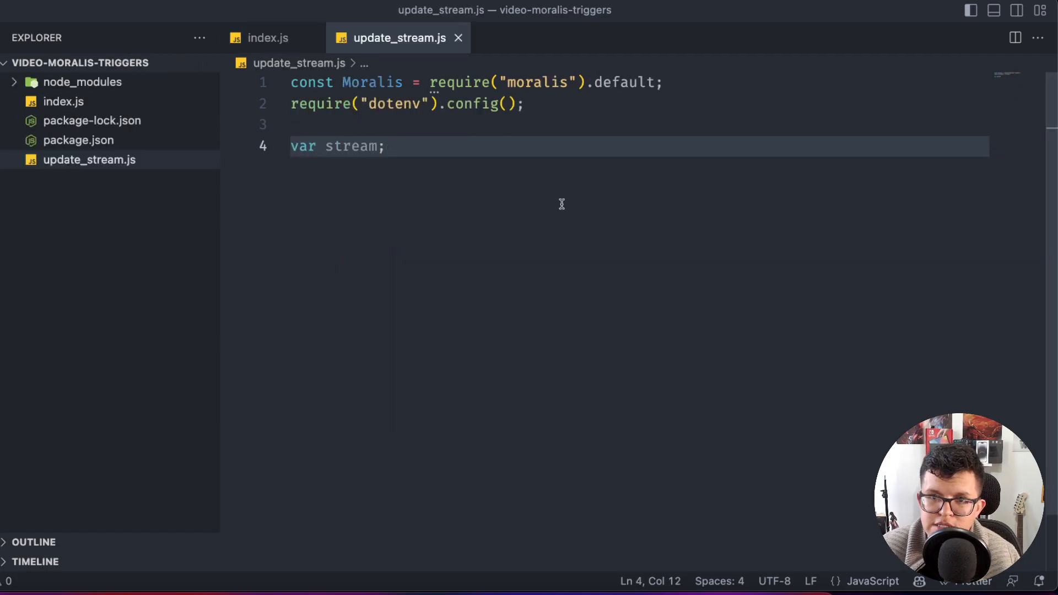
mouse_move(105, 269)
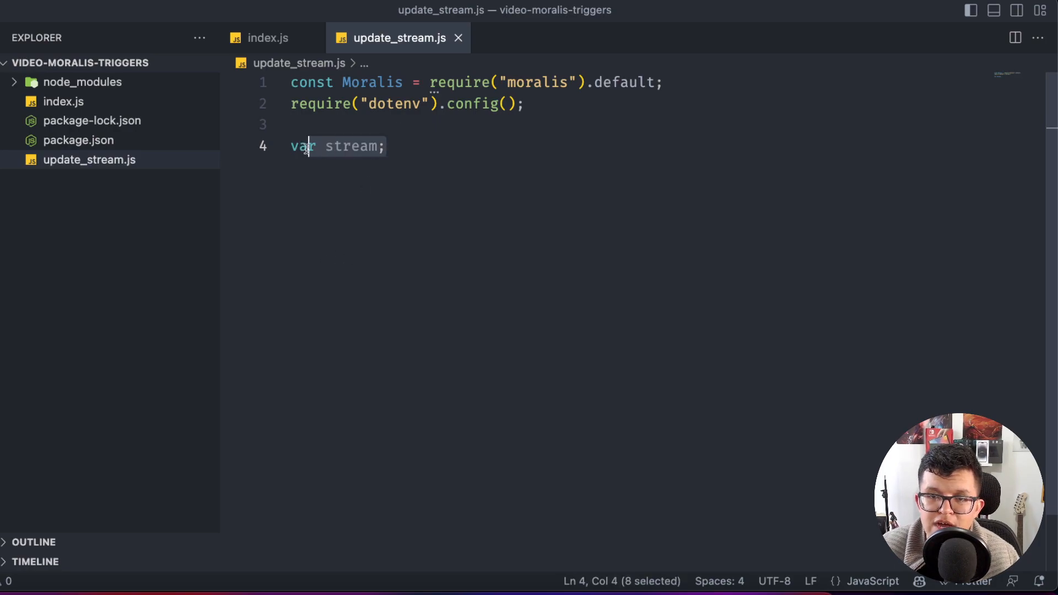
left_click(385, 147)
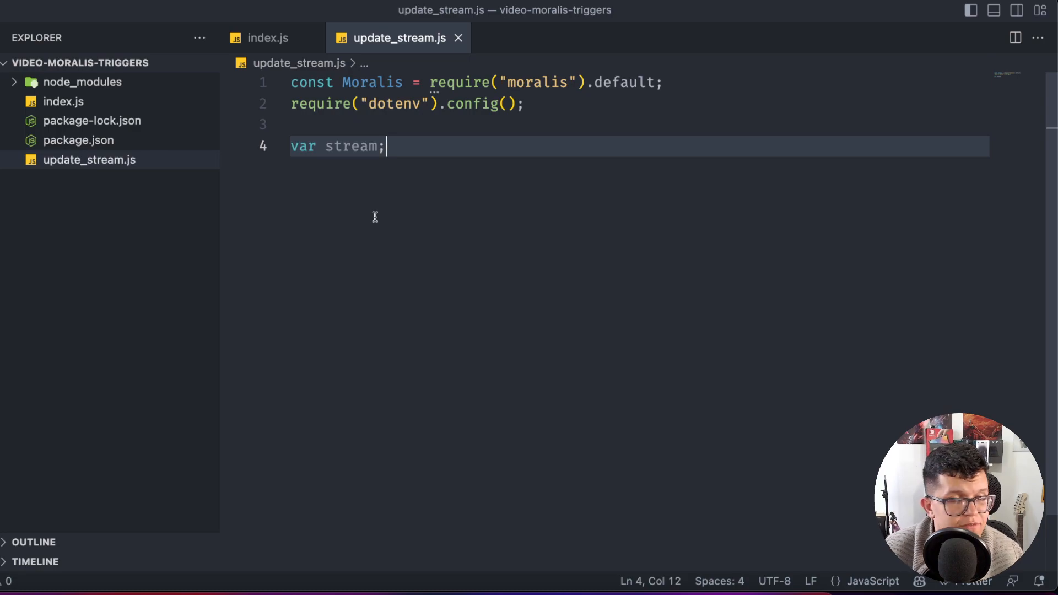
type("const abi = {};")
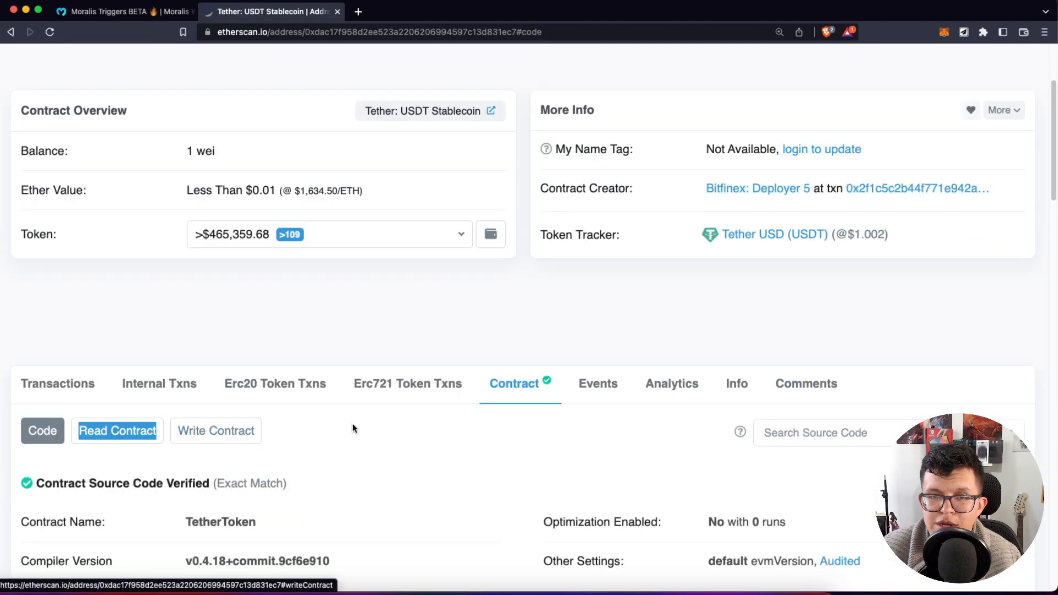
- Scroll to the verified Contract ABI and create an abi.json file for the Tether ABI
scroll("down", 3)
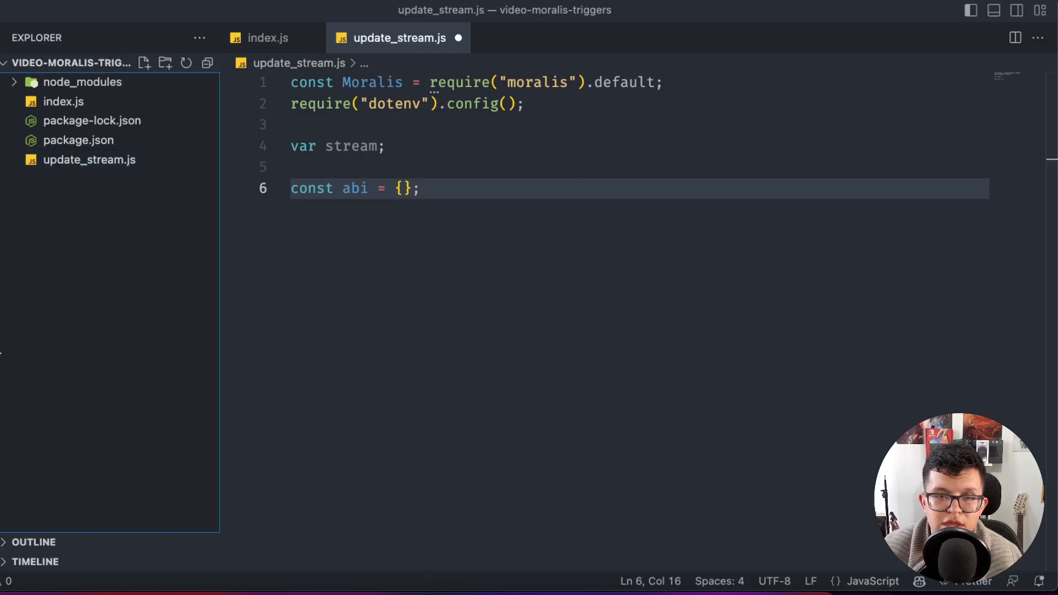
type("abi.json")
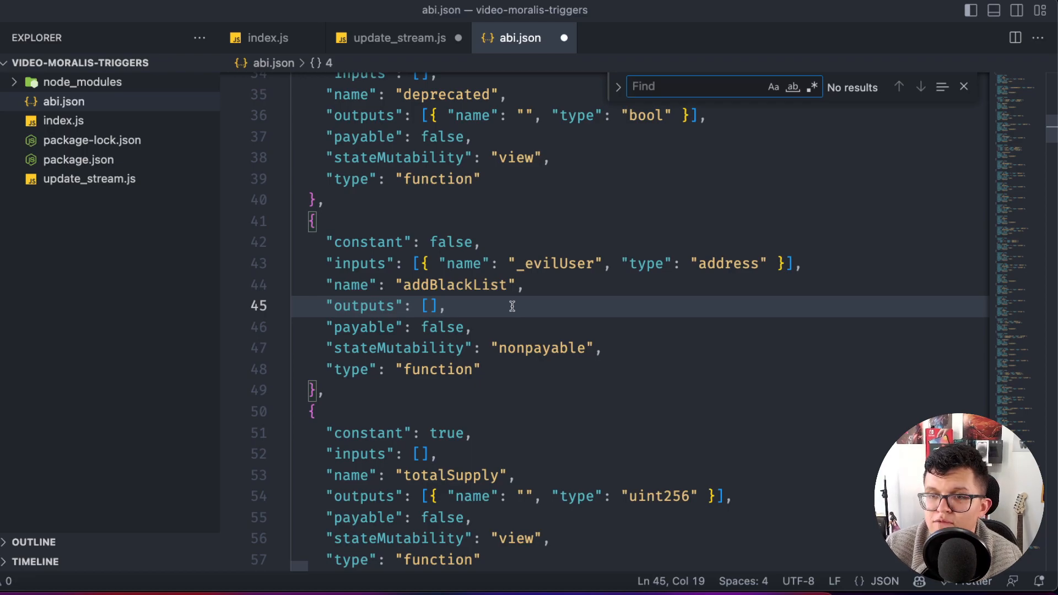
- Find the balanceOf entry in abi.json, paste it as const abi in update_stream.js and begin 'const trigger = {'
type("balanceOf")
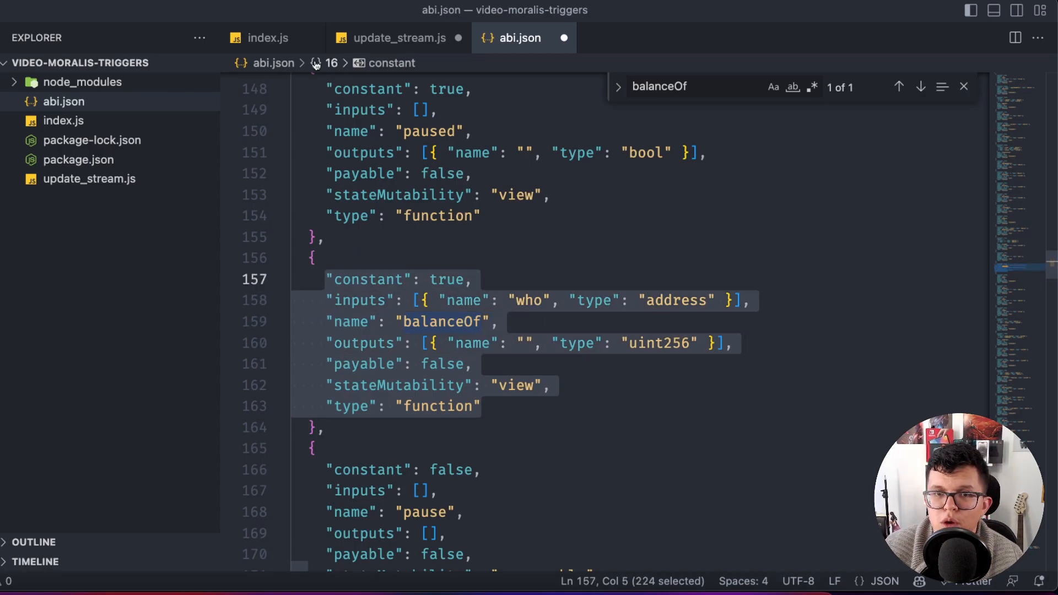
left_click(398, 38)
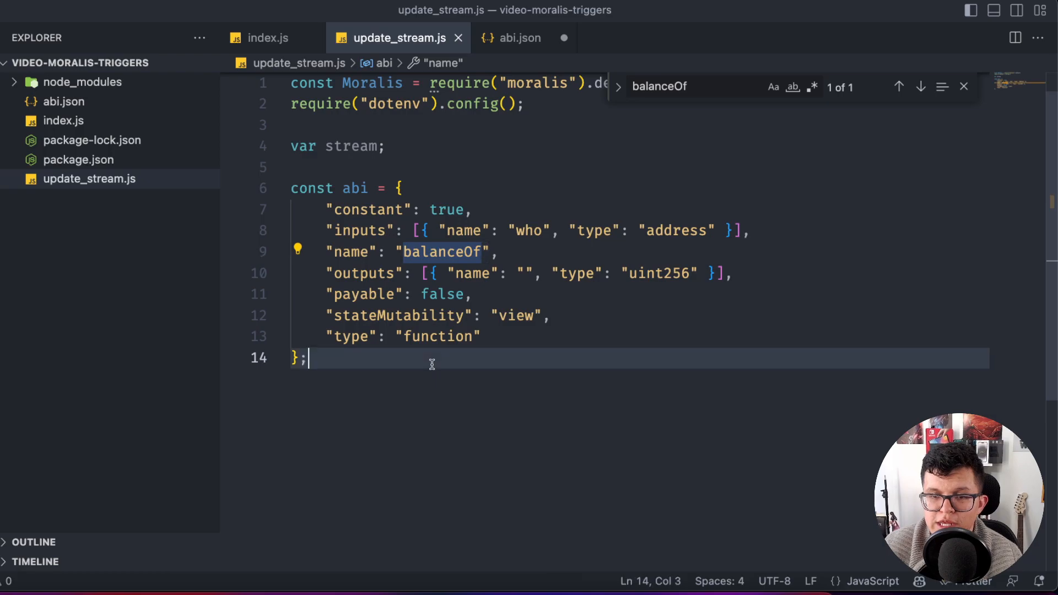
key("Enter")
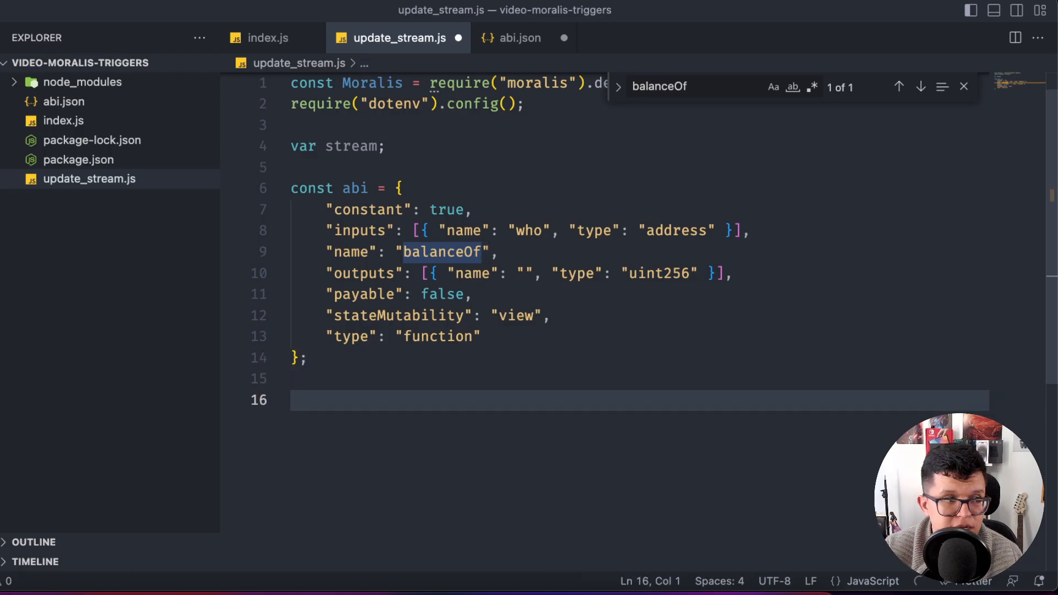
type("const trigger = {")
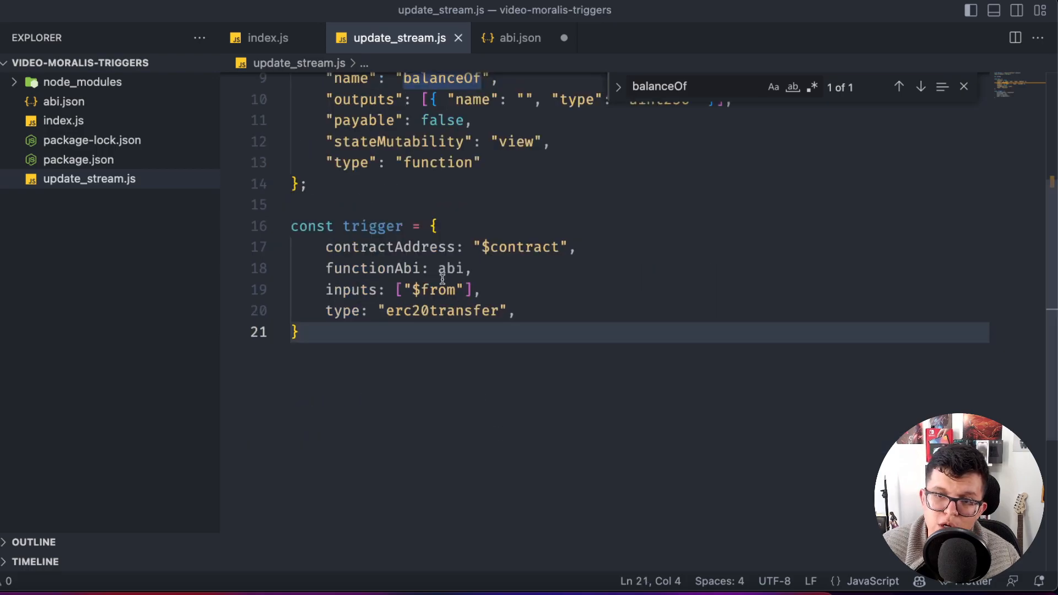
- Fill the trigger with contractAddress "$contract", functionAbi abi, inputs ["$from"] and type "erc20transfer"
left_click(505, 268)
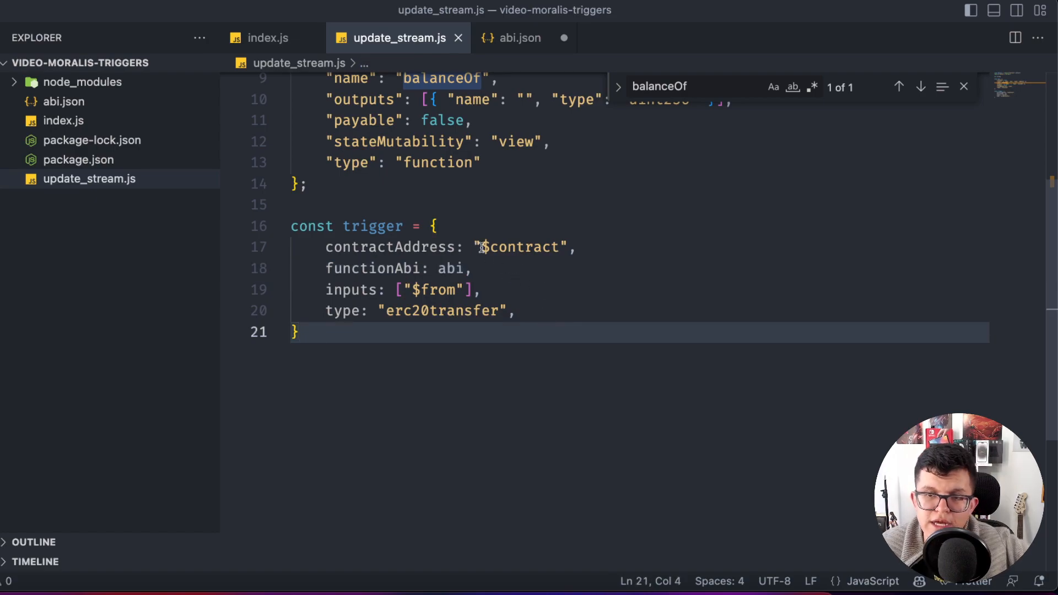
double_click(519, 247)
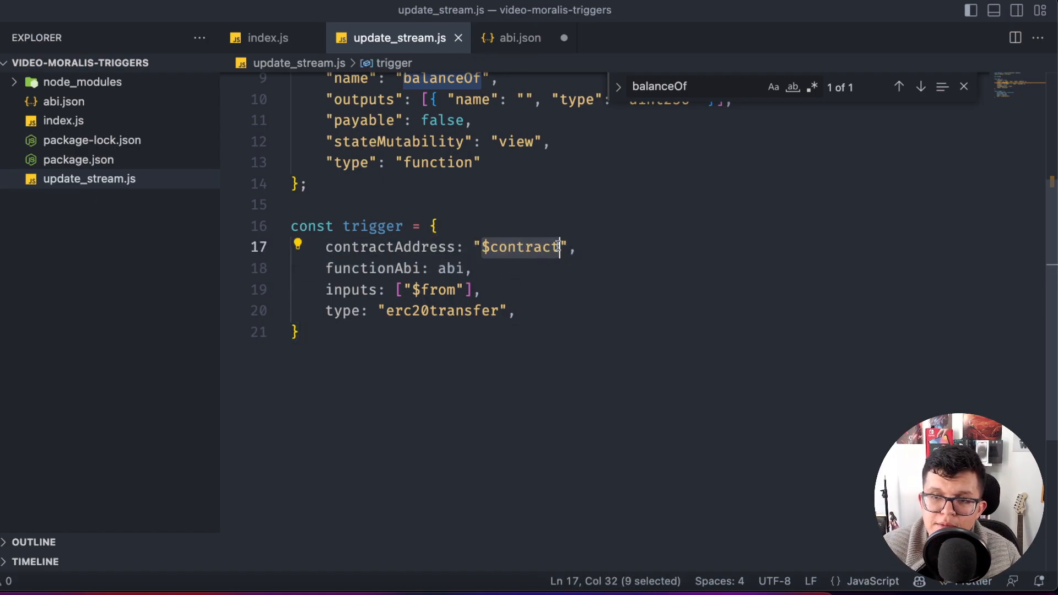
left_click(480, 290)
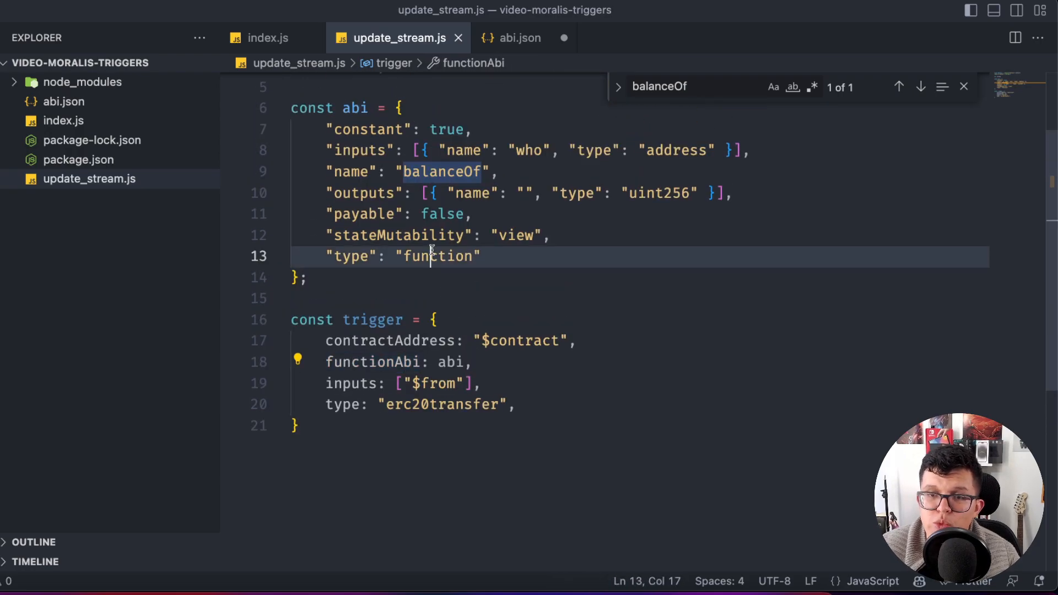
left_click(356, 108)
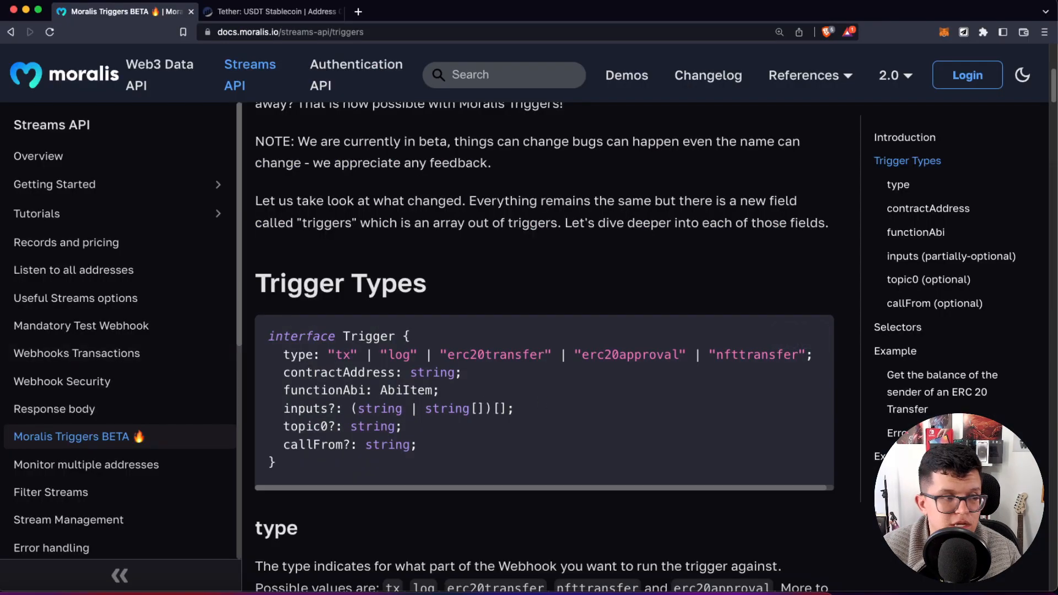
mouse_move(492, 455)
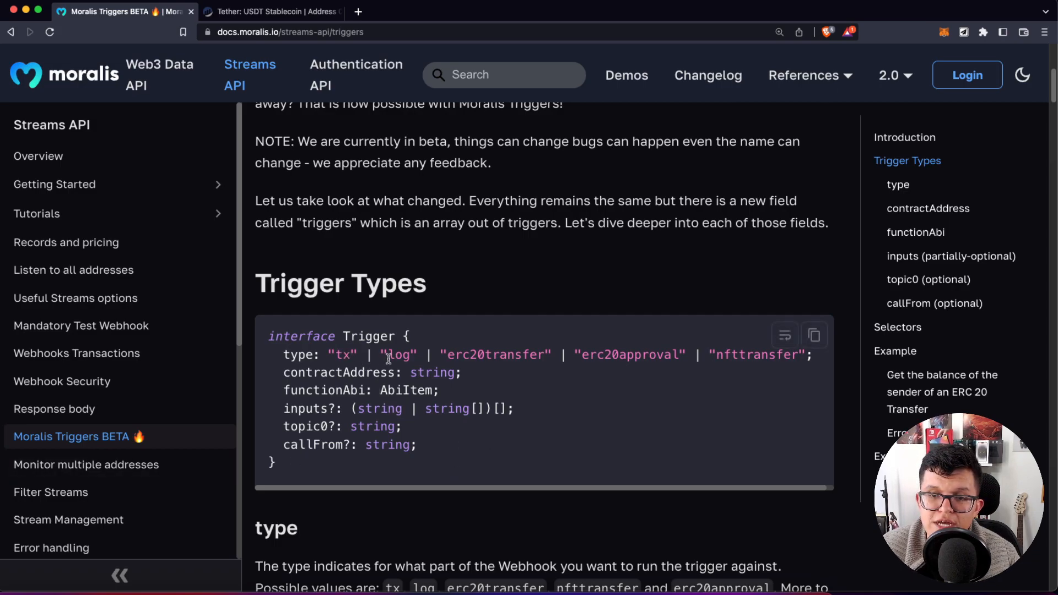
double_click(630, 355)
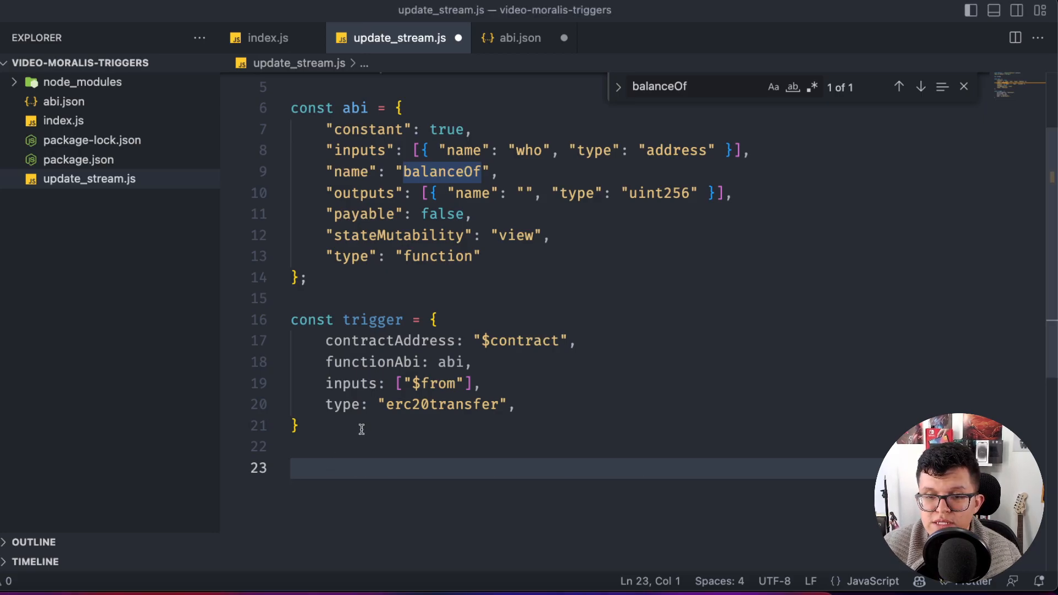
- Declare const triggers = [trigger]; wrapping the balanceOf trigger in an array
type("const triggers = [trigger];")
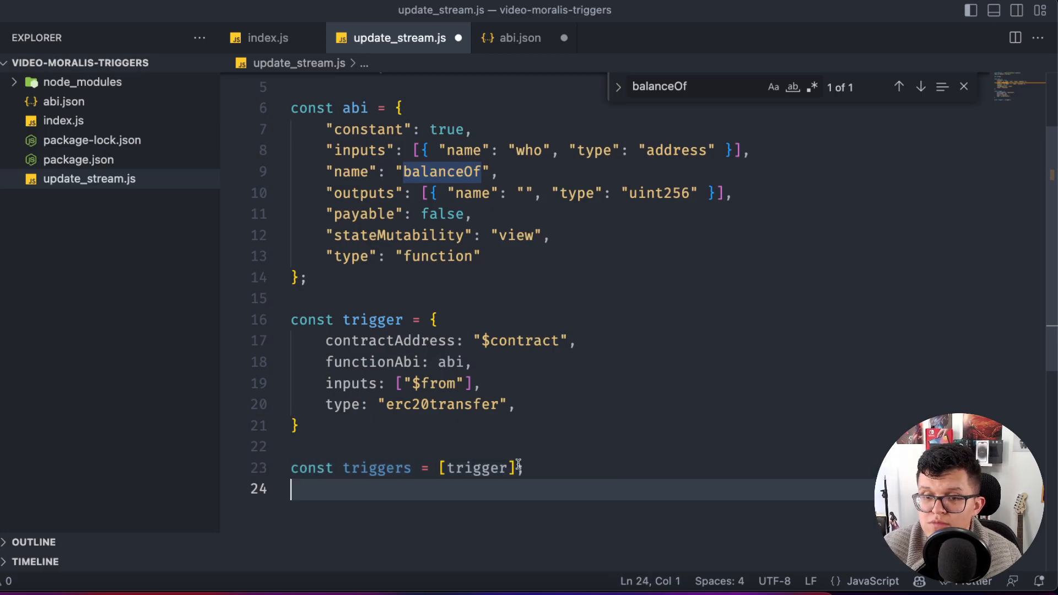
type(";")
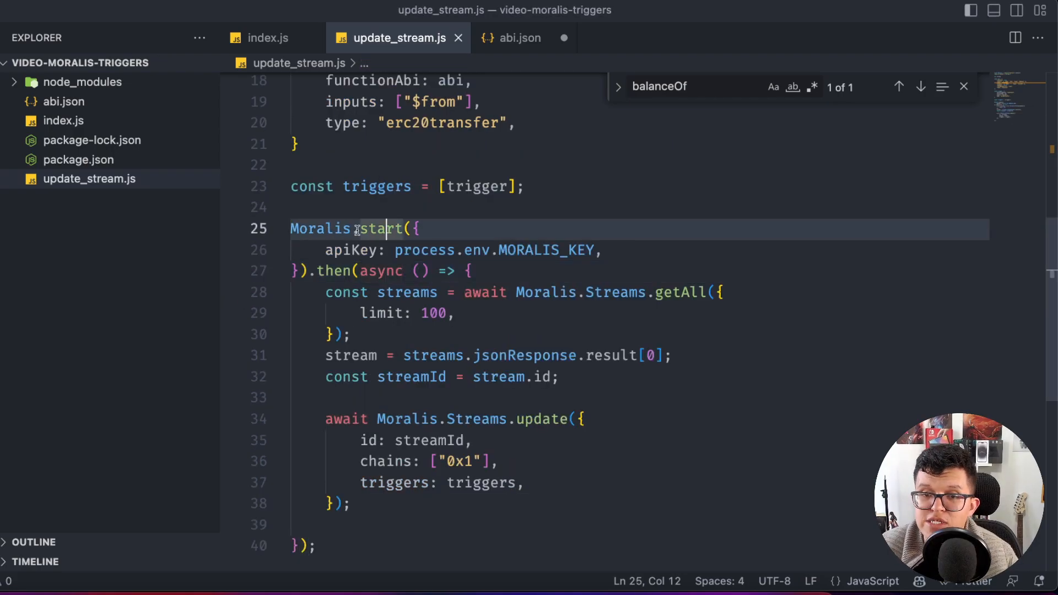
left_click(351, 250)
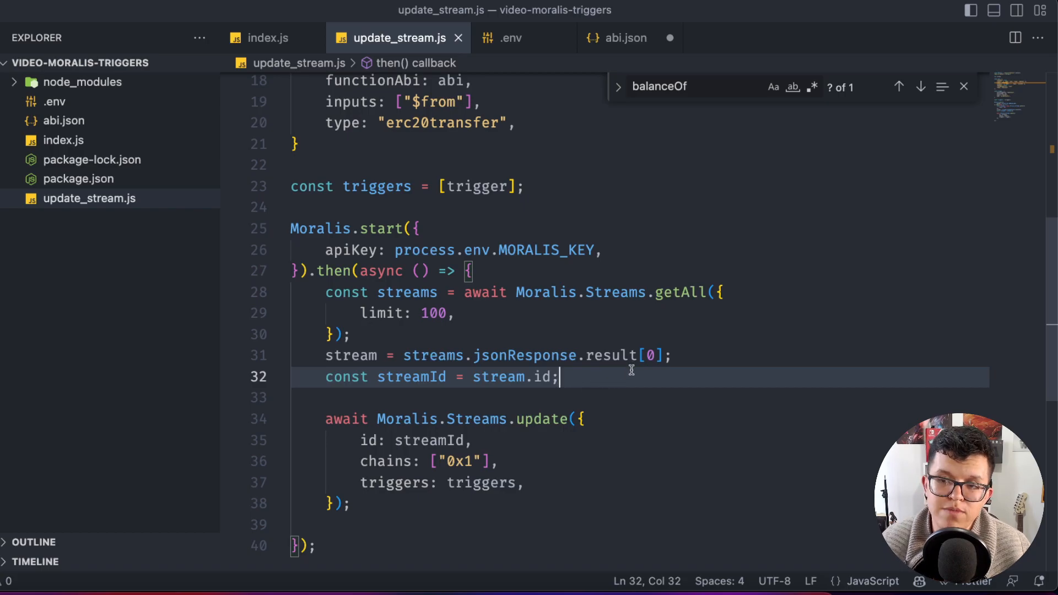
- Add Moralis.start().then() updating the first stream via Streams.update with id, chains ["0x1"], triggers
double_click(651, 357)
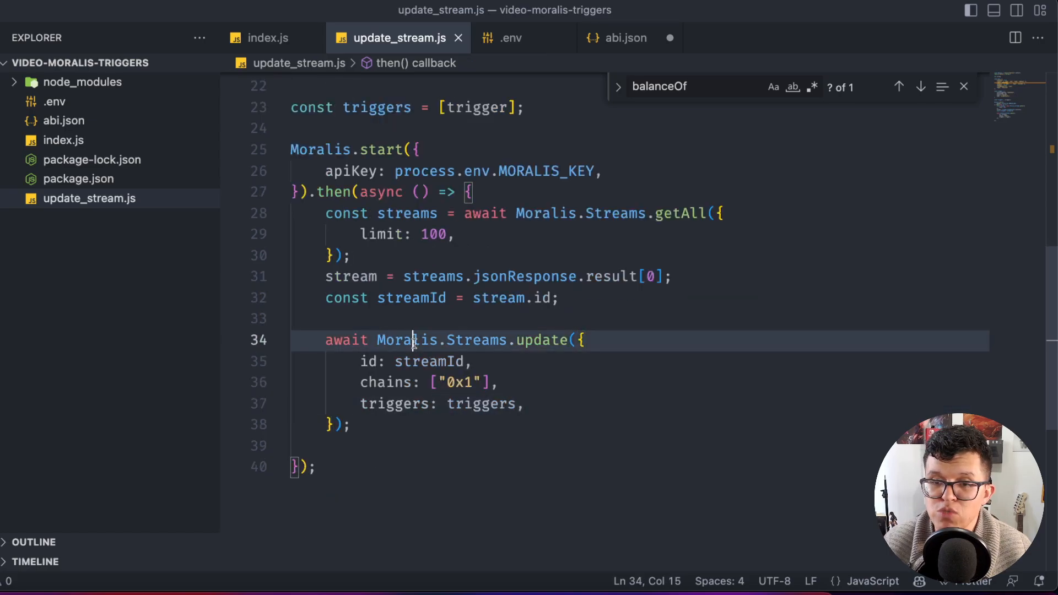
left_click(474, 361)
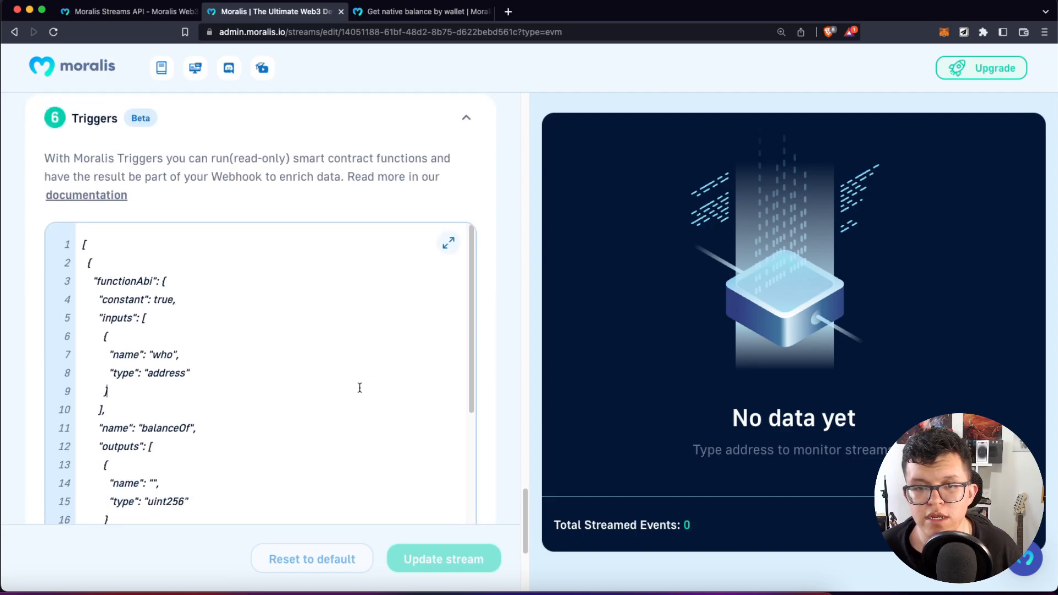
scroll("down", 3)
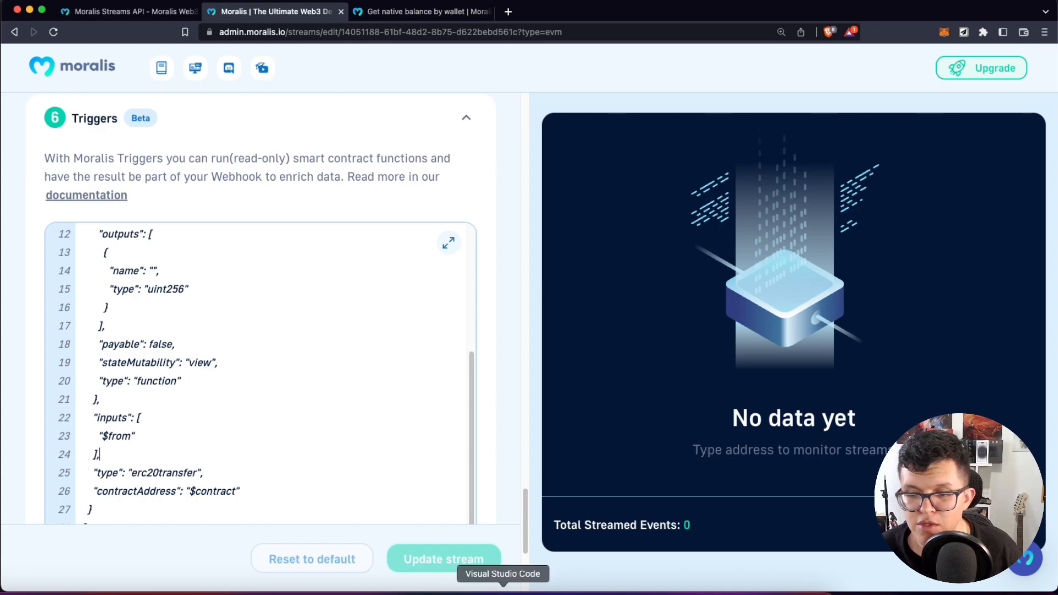
left_click(503, 573)
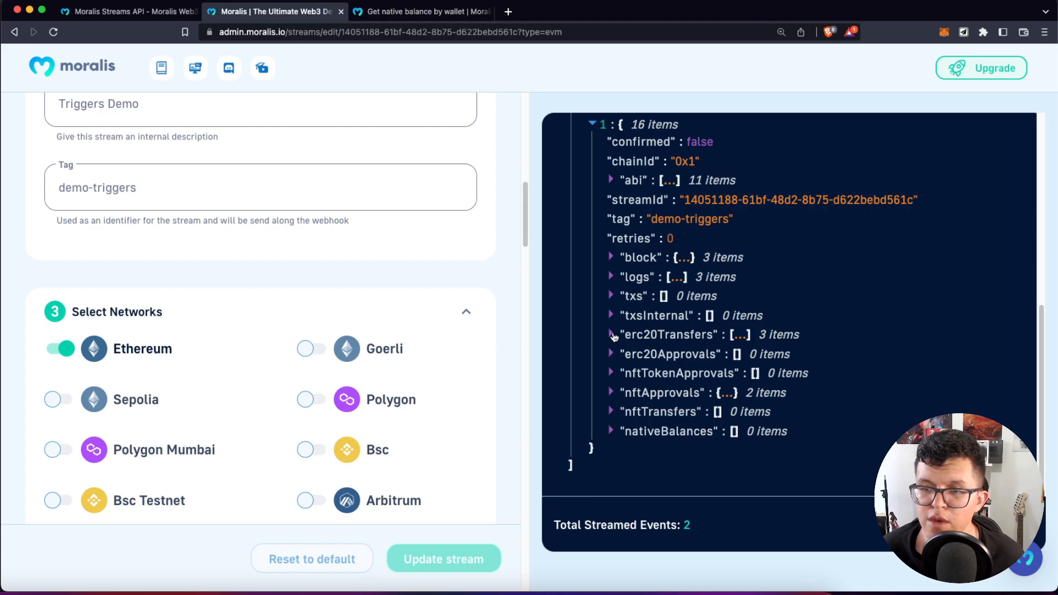
- Reveal the erc20Transfers entries and a transfer's trigger result holding the balanceOf output value
left_click(611, 334)
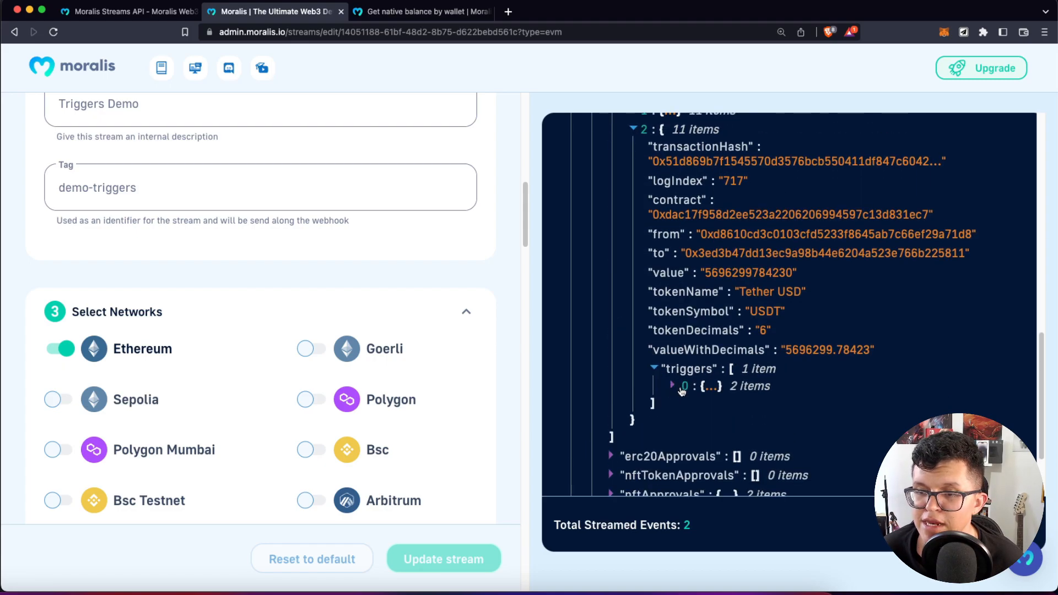
left_click(672, 386)
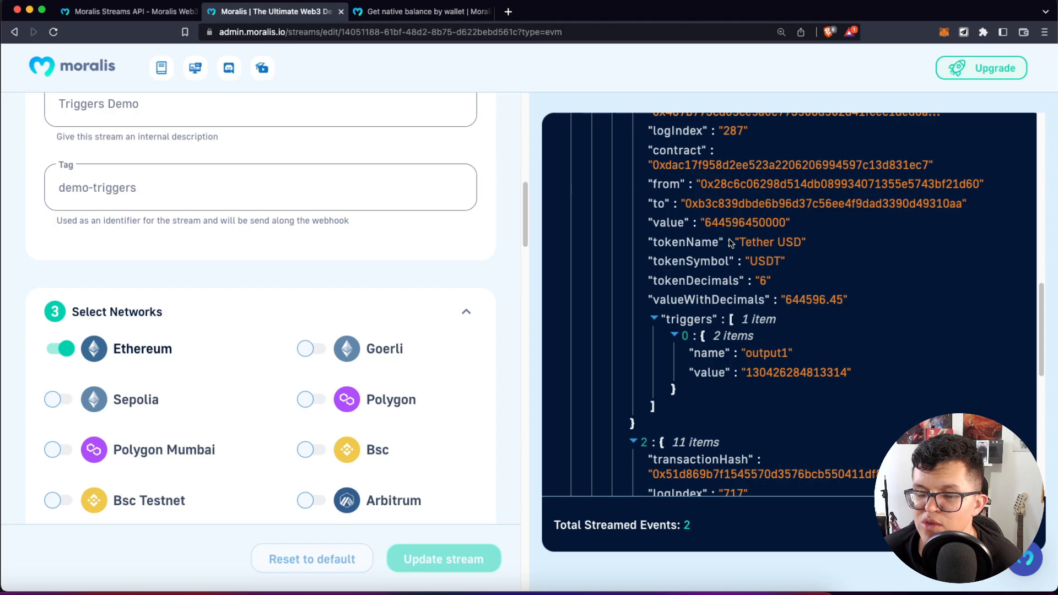
mouse_move(476, 370)
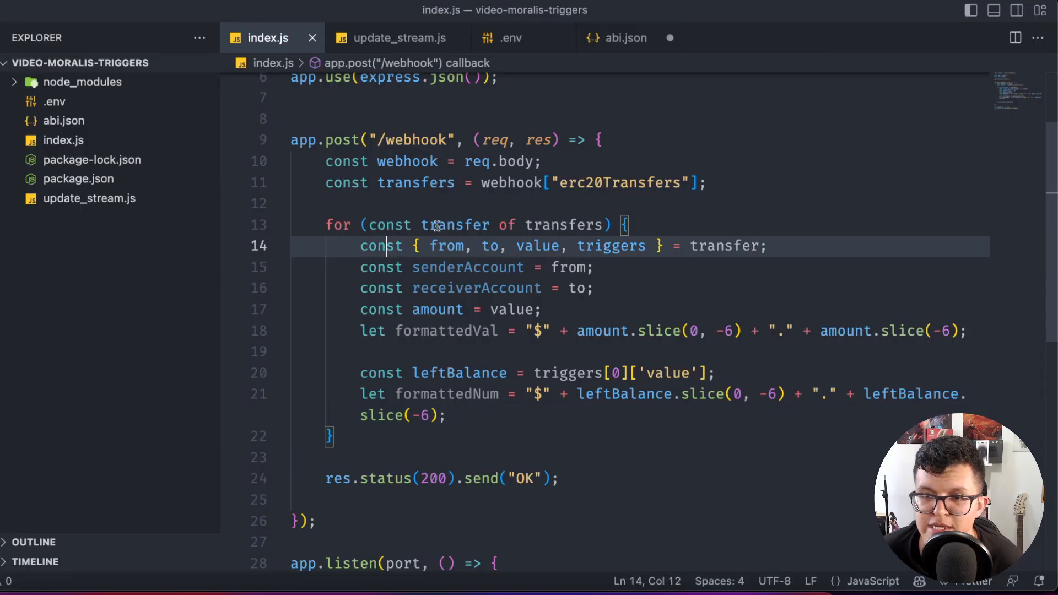
double_click(455, 225)
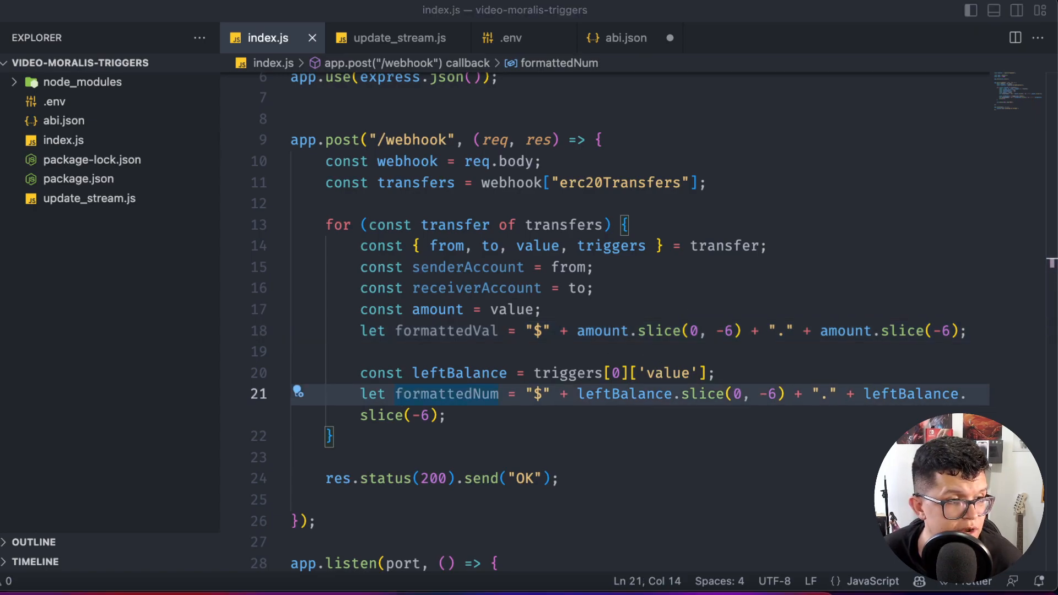
left_click(445, 416)
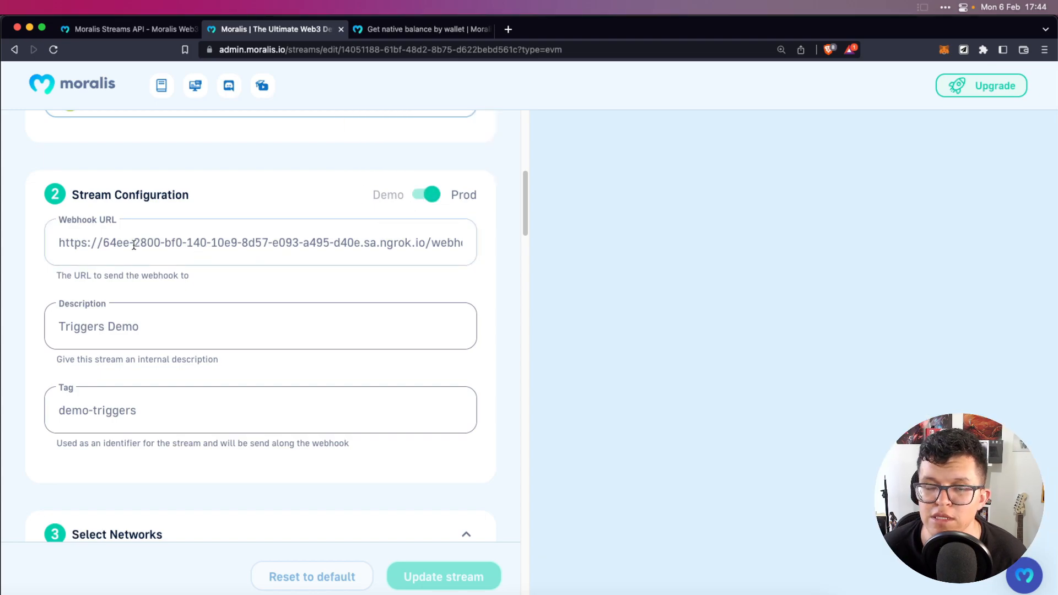
- Select part of the webhook address, then return to the streams list showing demo-triggers
left_click_drag(134, 242, 336, 242)
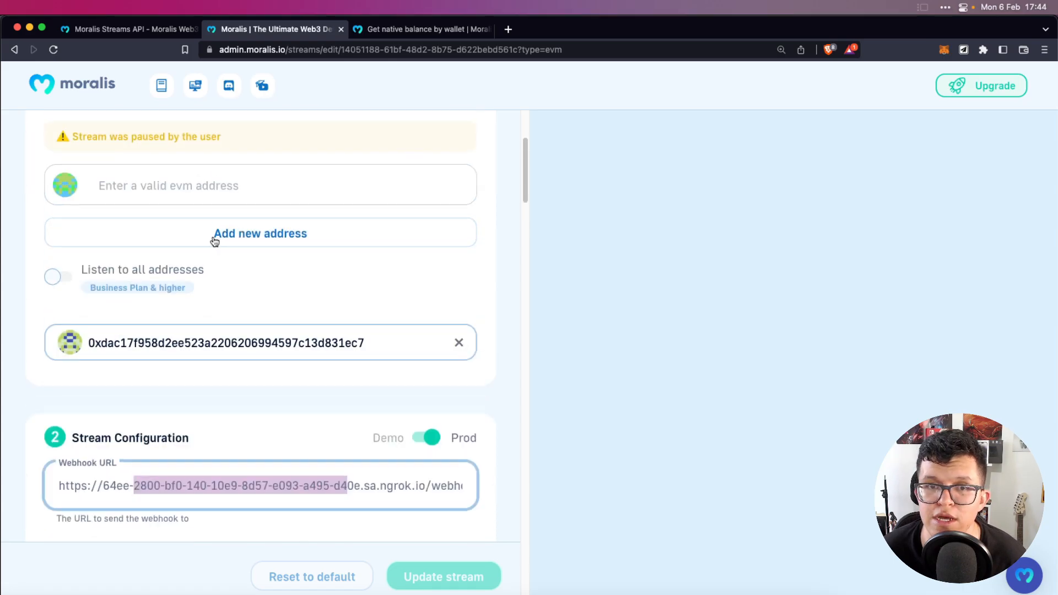
left_click(68, 271)
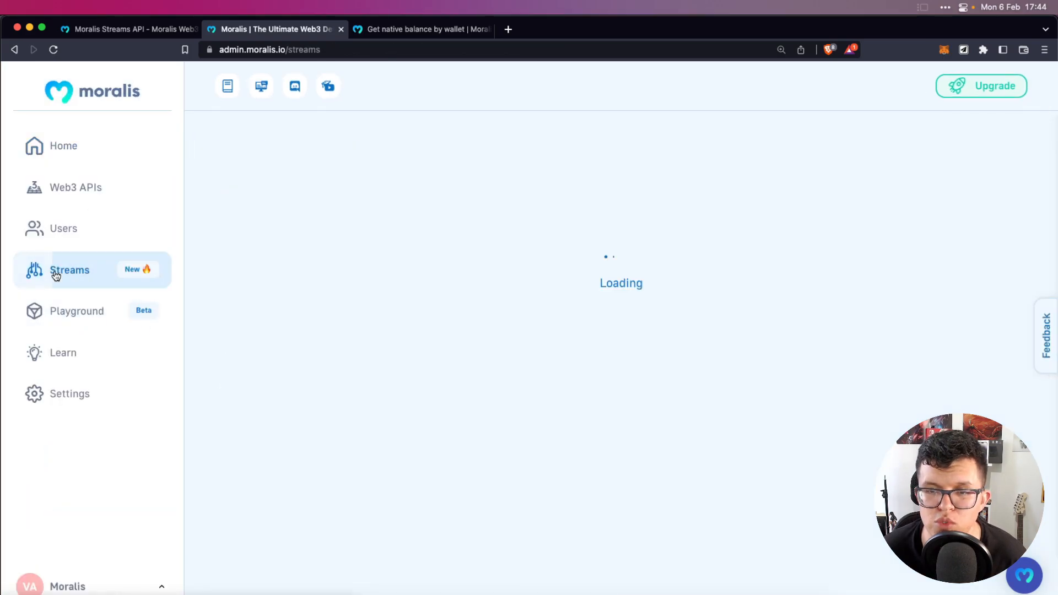
left_click(69, 269)
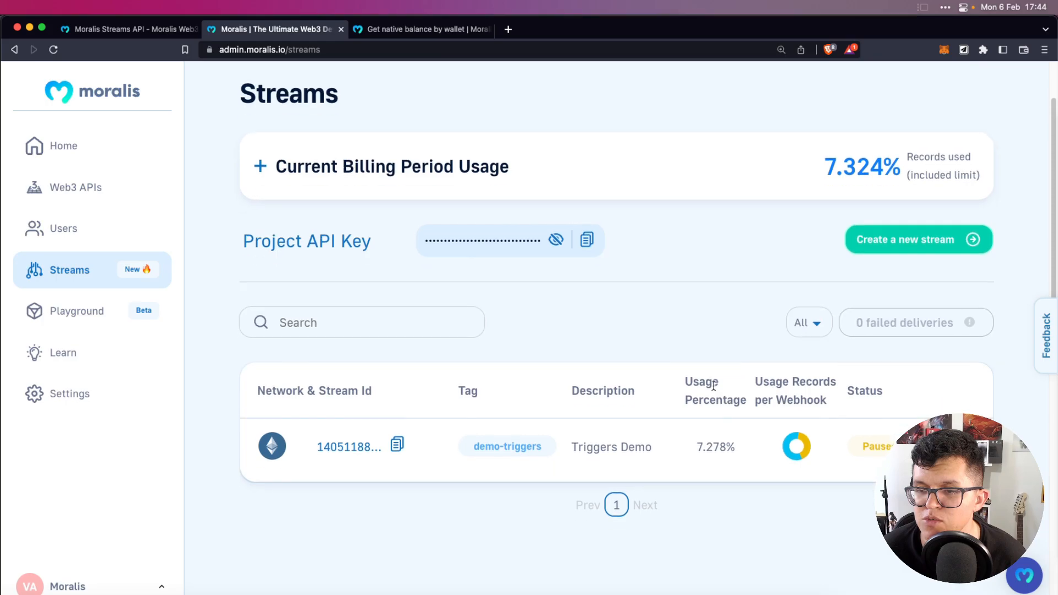